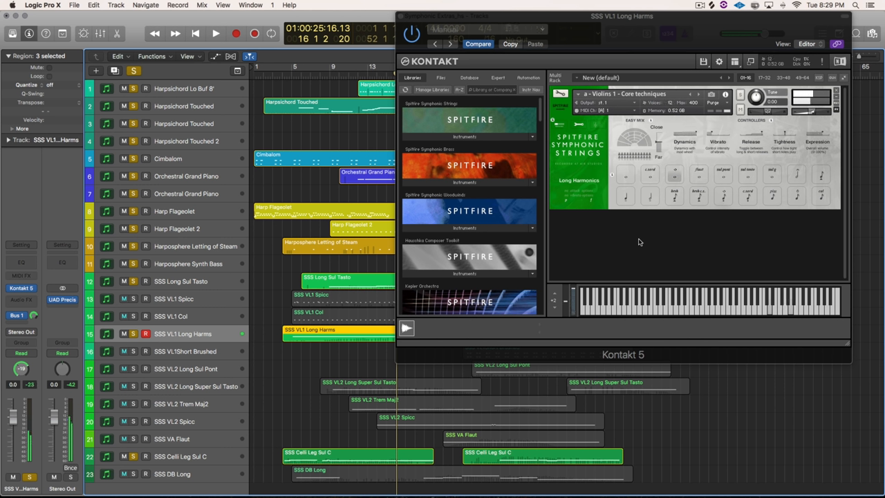
- Select track 18, SSS VL2 Long Super Sul Tasto, to show its Violins 2 patch in Kontakt
left_click(195, 383)
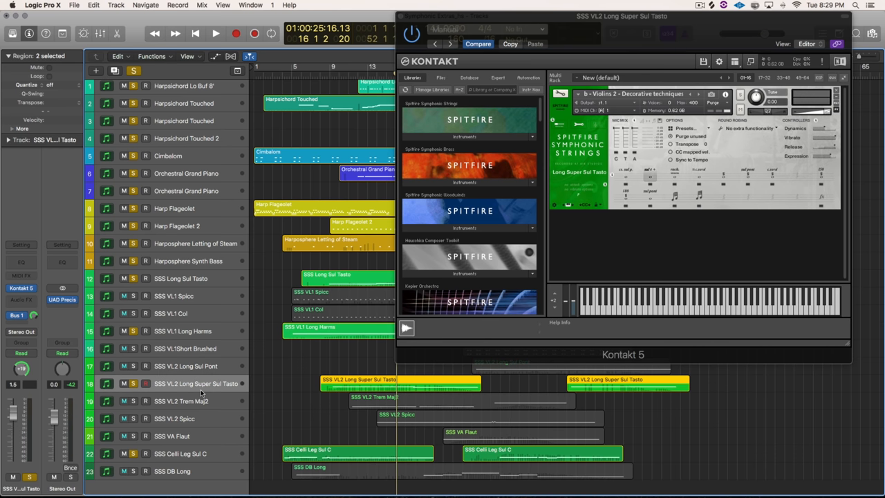